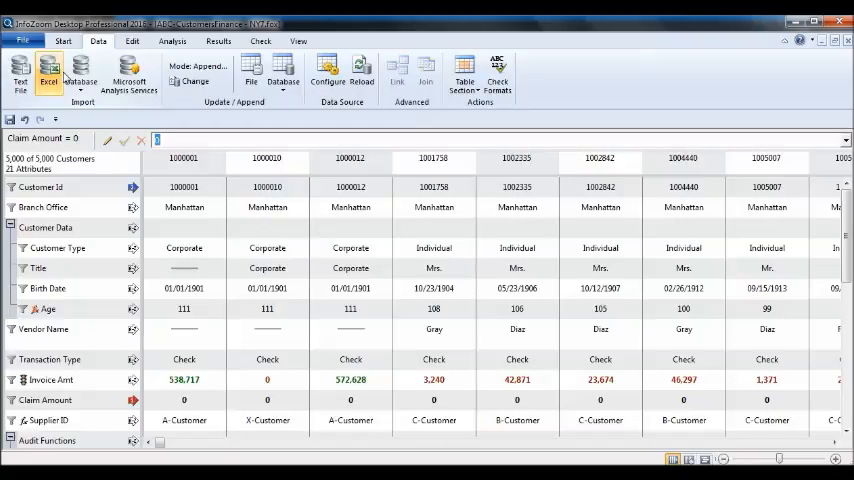
# Switch to the Overview view showing all 5,000 customer records across 21 attributes.
pyautogui.click(86, 40)
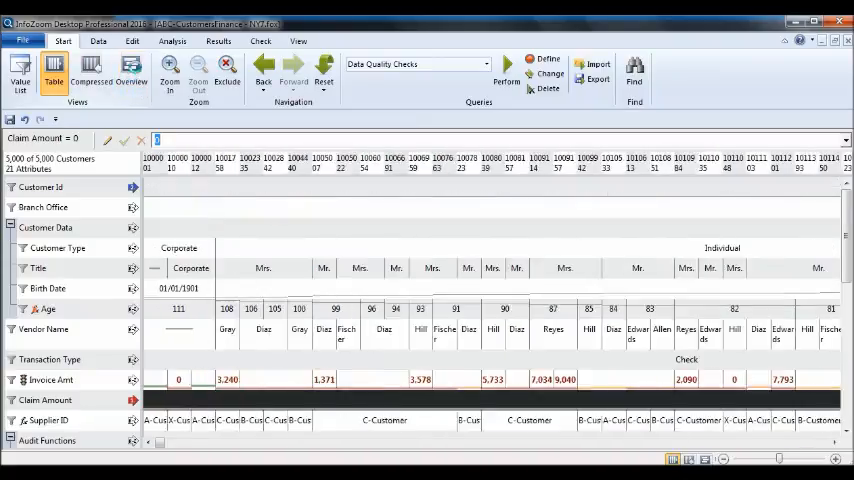
pyautogui.click(130, 77)
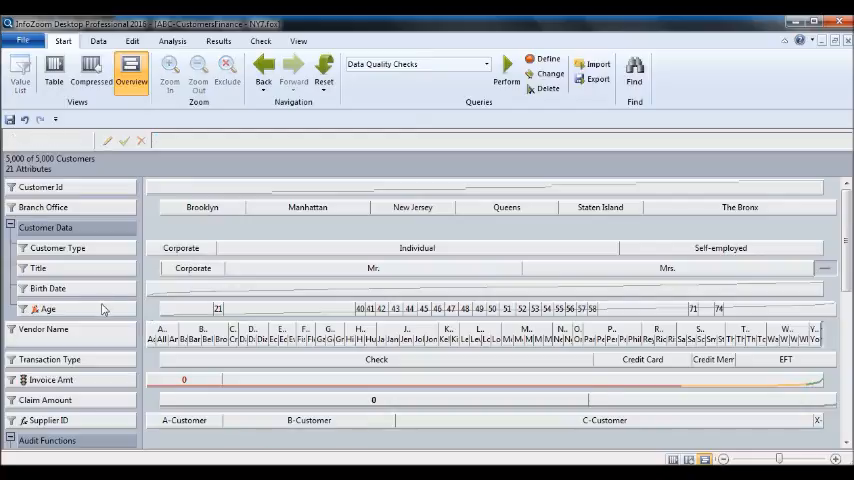
# Select the Vendor Name and Invoice Amt attributes together.
pyautogui.click(48, 308)
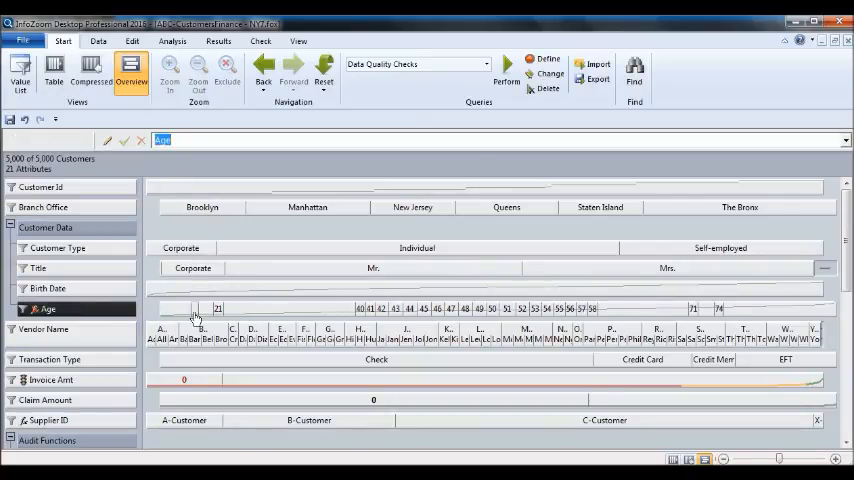
pyautogui.click(43, 329)
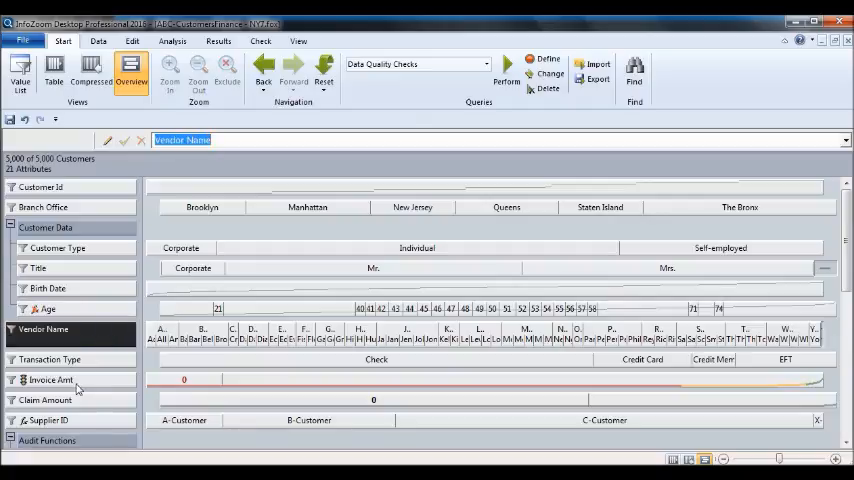
pyautogui.click(48, 380)
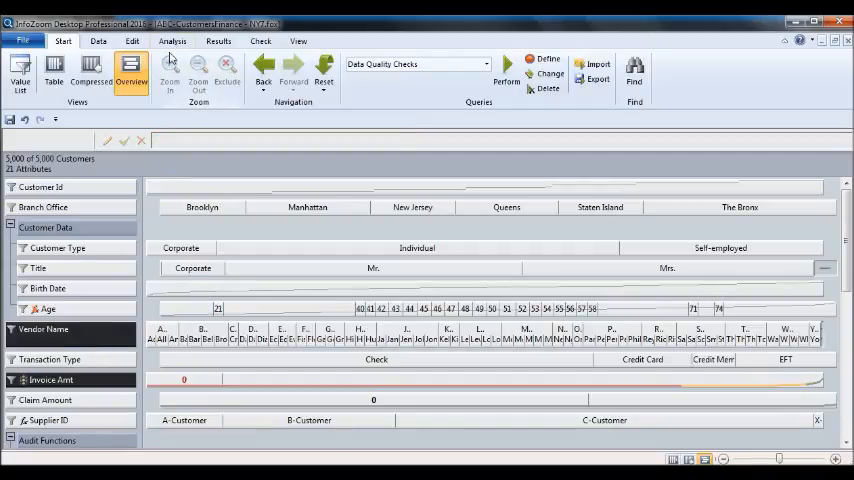
# Add a Sum(Invoice Amt) per Vendor Name attribute, giving 22 attributes.
pyautogui.click(231, 68)
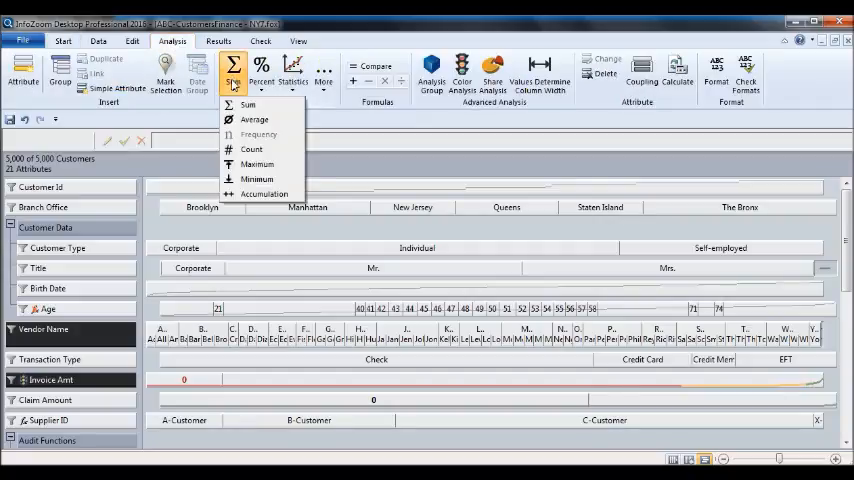
pyautogui.moveTo(252, 106)
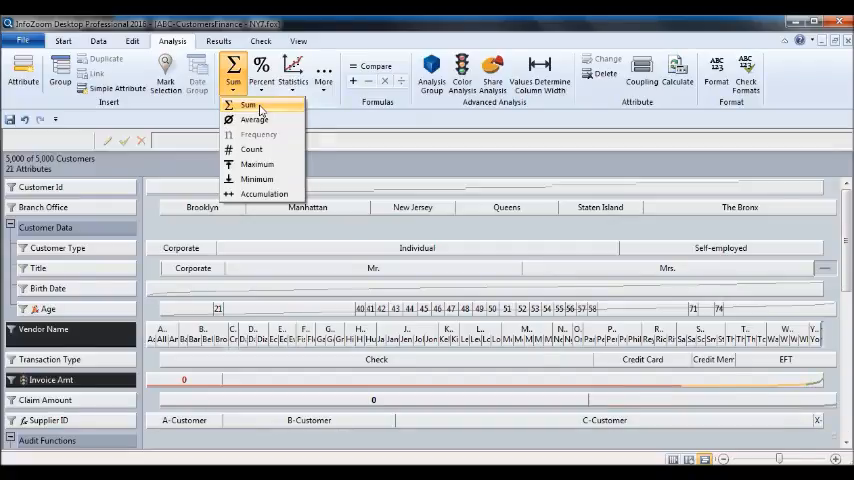
pyautogui.click(244, 104)
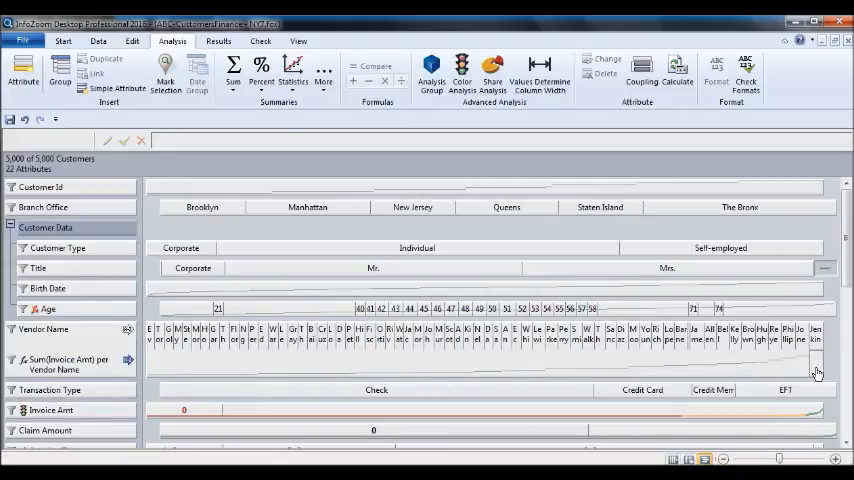
pyautogui.moveTo(650, 368)
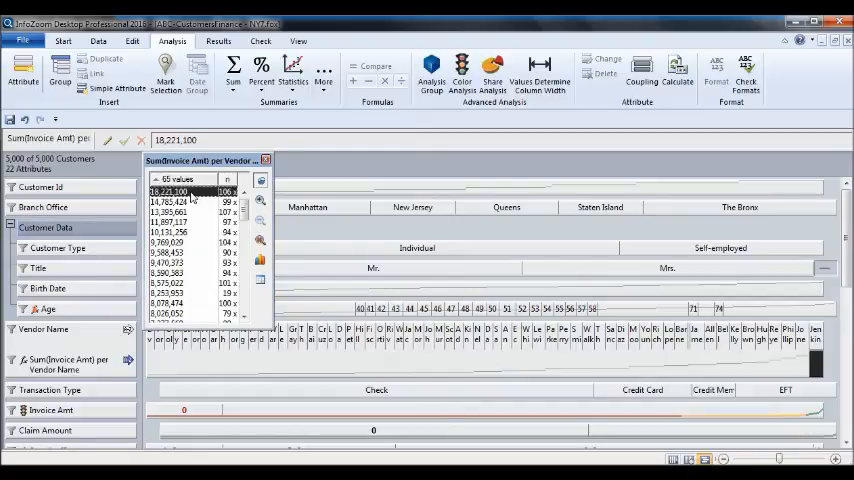
# Zoom in on the ten largest vendor sums (985 customers) and select Vendor Name and Sum.
pyautogui.click(172, 283)
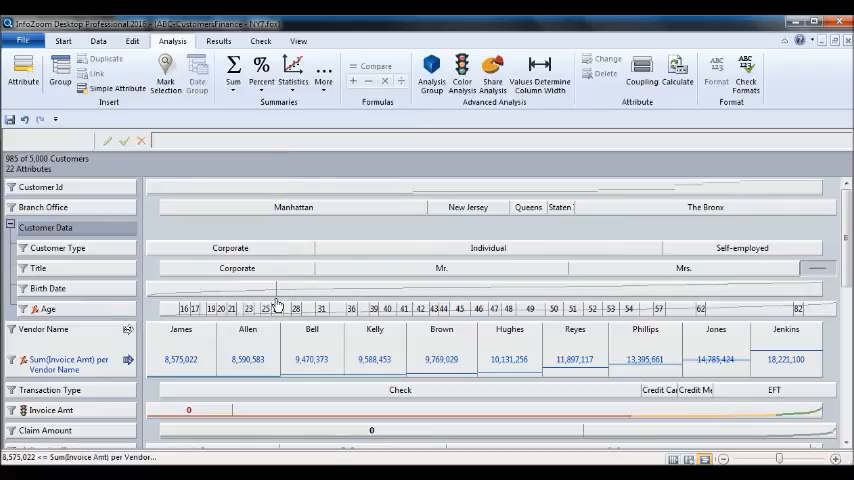
pyautogui.moveTo(96, 332)
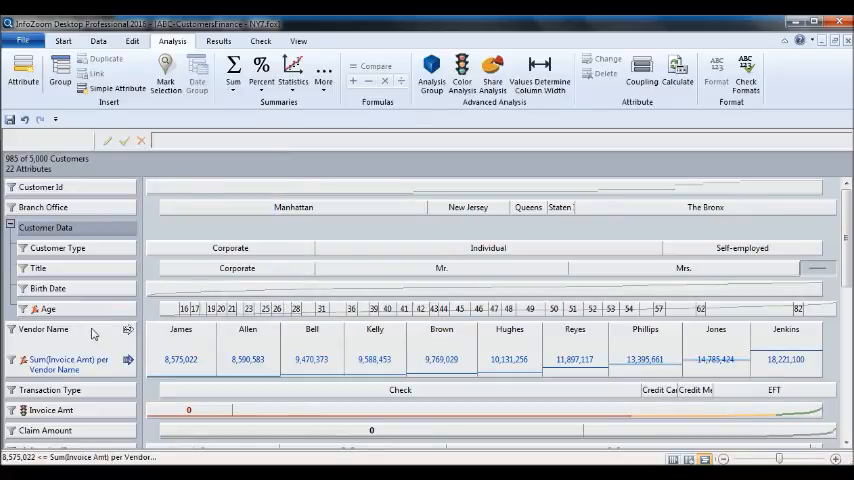
pyautogui.moveTo(80, 335)
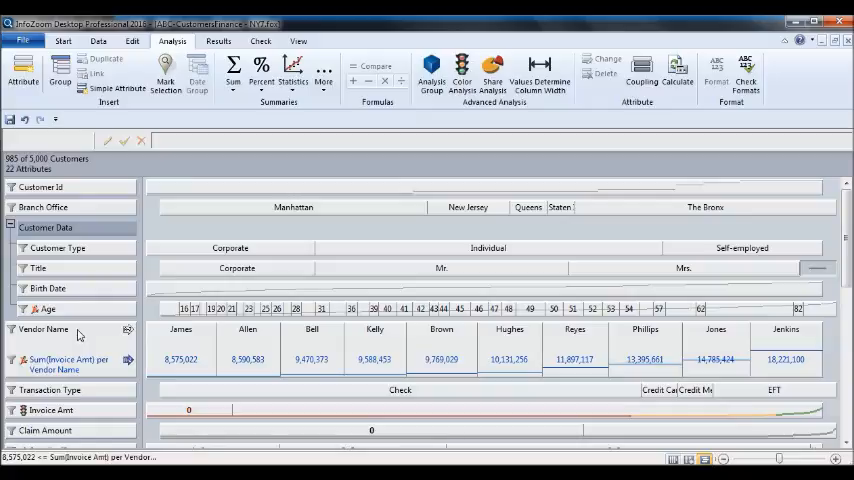
pyautogui.click(44, 329)
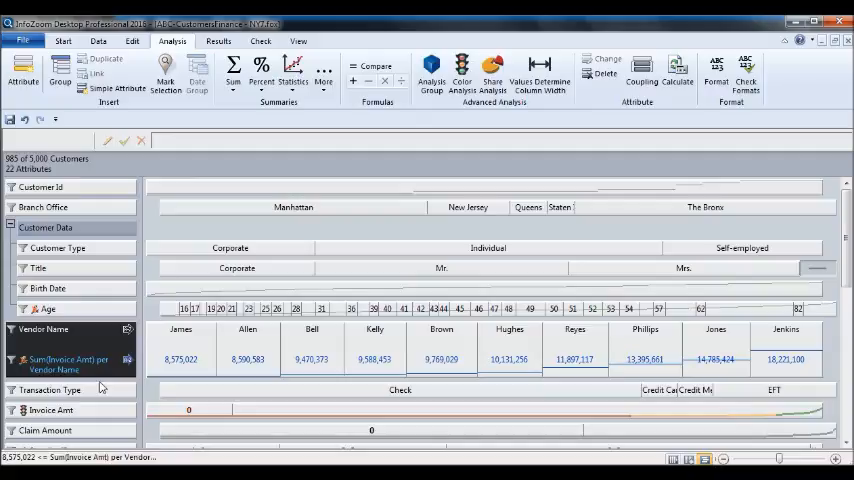
# Chart the top-ten vendor sums as a bar chart and select Transaction Type for a pie chart.
pyautogui.click(212, 40)
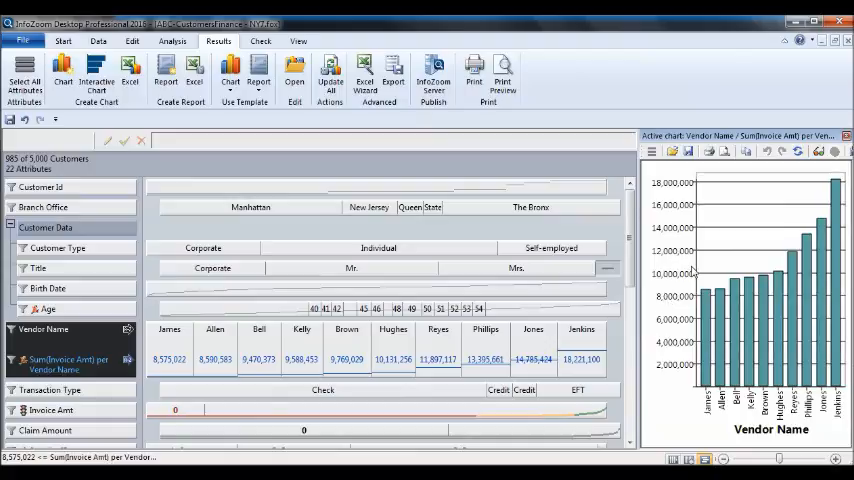
pyautogui.moveTo(693, 270)
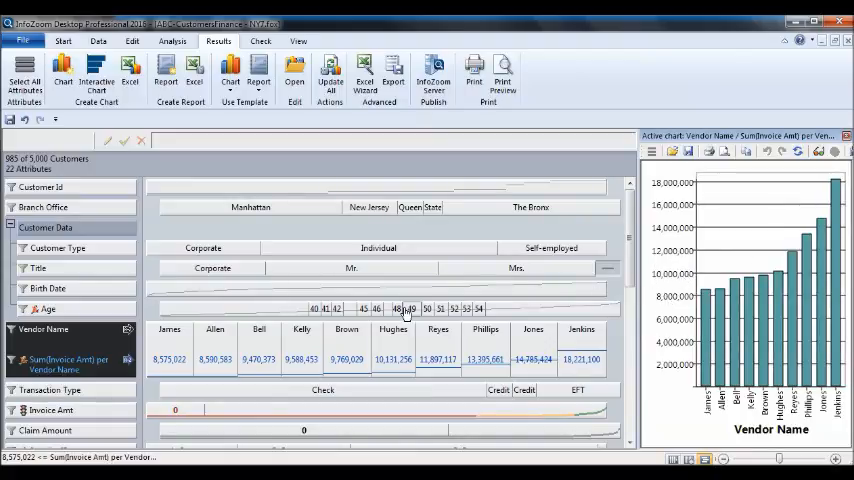
pyautogui.moveTo(406, 310)
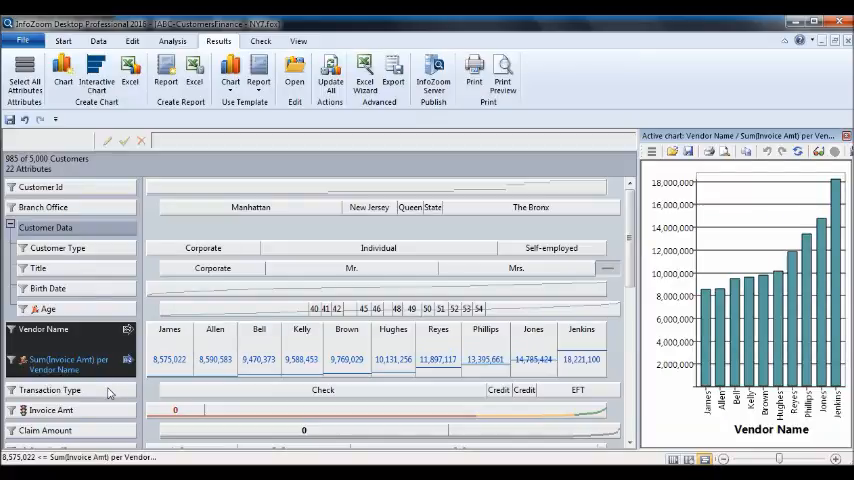
pyautogui.click(56, 391)
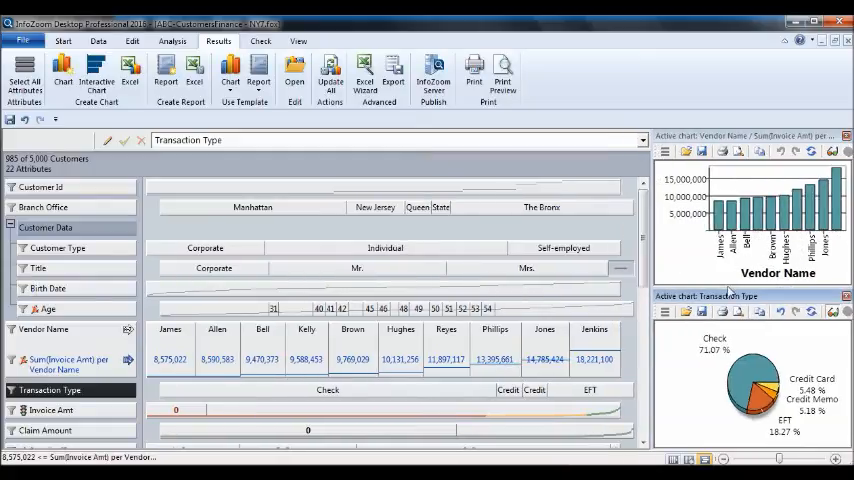
# Dock the Vendor Name value list ranking ten vendors, Phillips highest at 107.
pyautogui.click(43, 329)
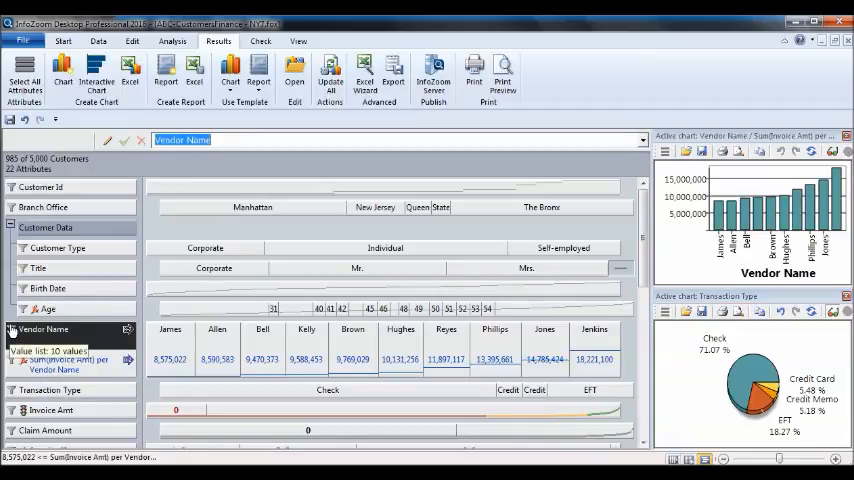
pyautogui.click(45, 329)
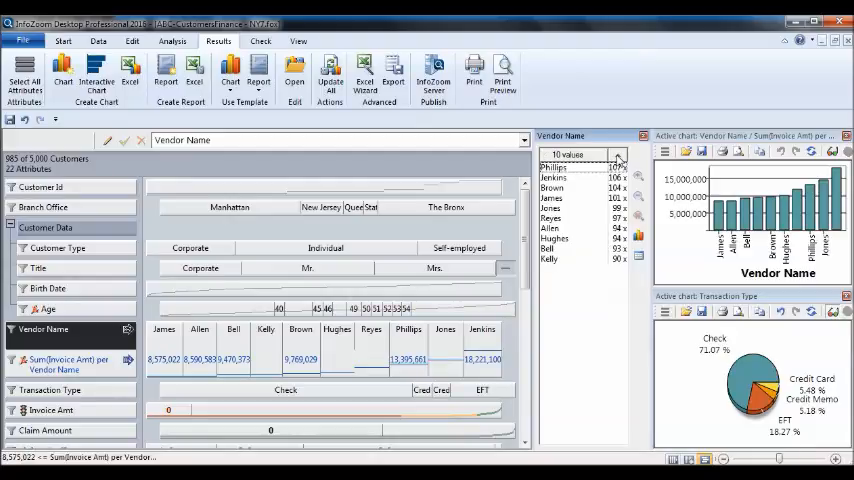
# Select Phillips (13,395,661 in invoices) in the Vendor Name row.
pyautogui.click(552, 167)
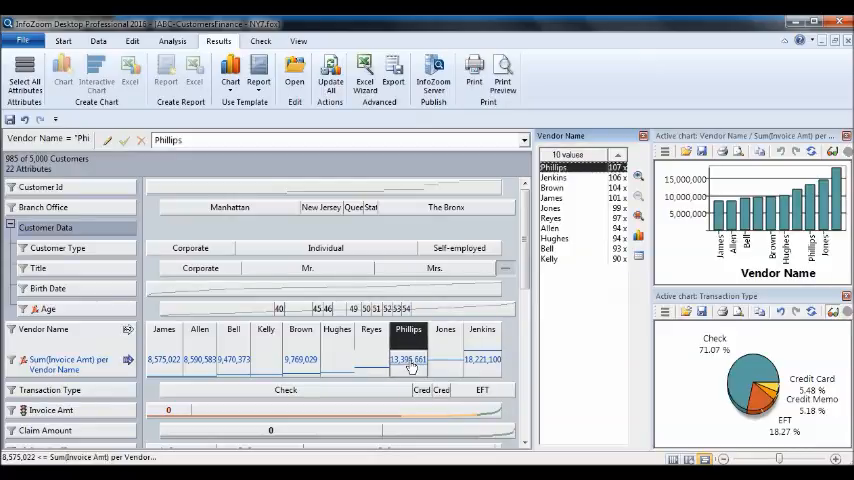
pyautogui.moveTo(409, 365)
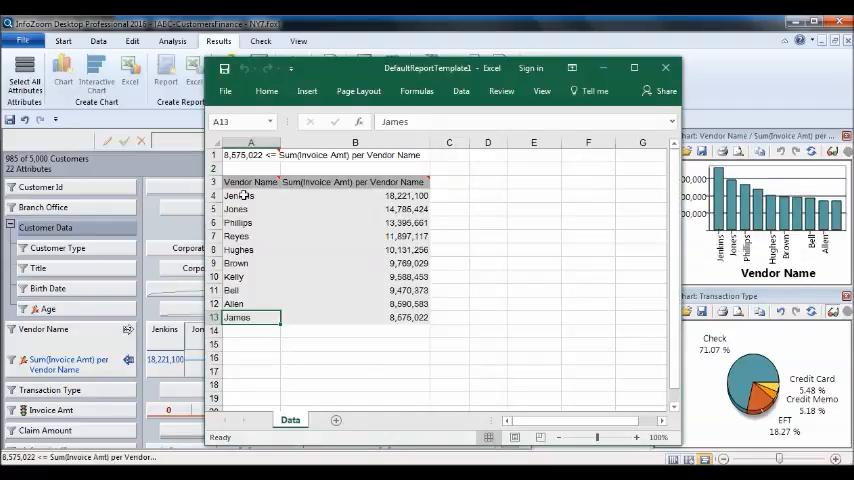
pyautogui.moveTo(253, 196)
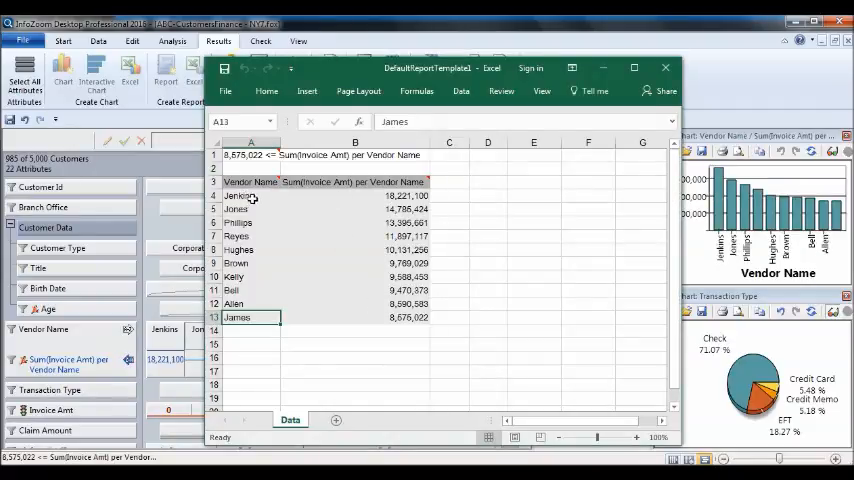